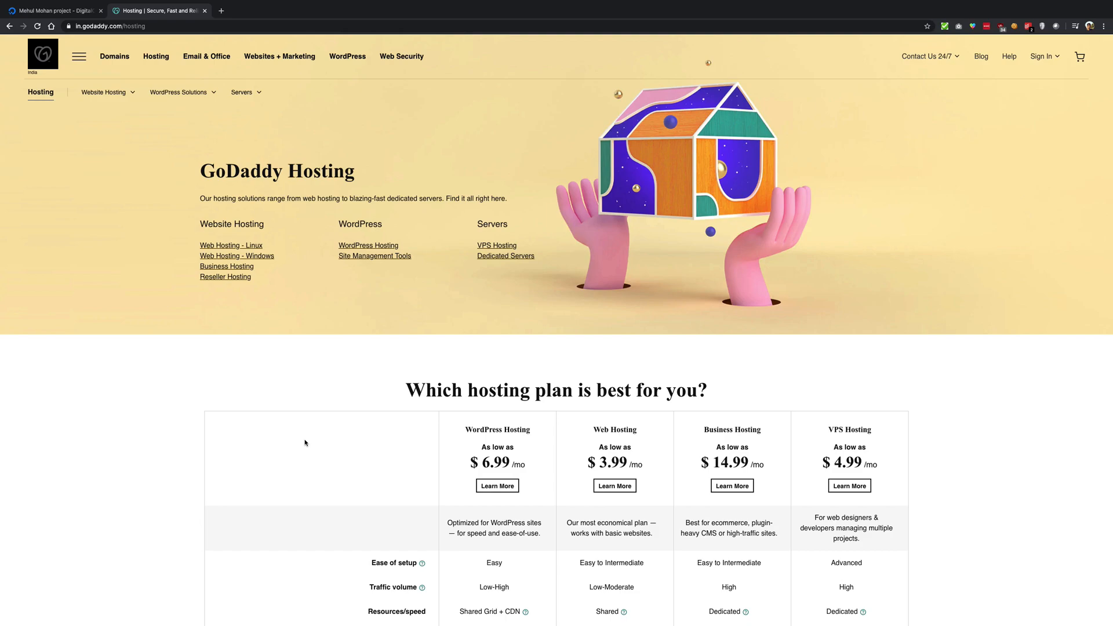
# Step: Scroll the Hosting page down to the 'Which hosting plan is best for you?' comparison table
pyautogui.scroll(-3)
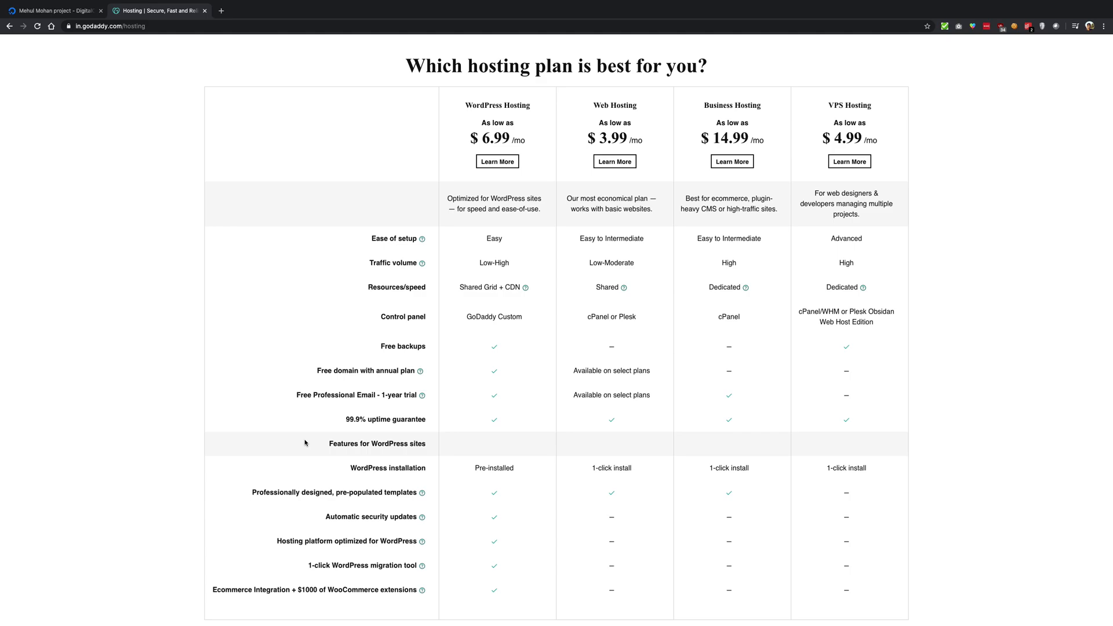
pyautogui.moveTo(846, 296)
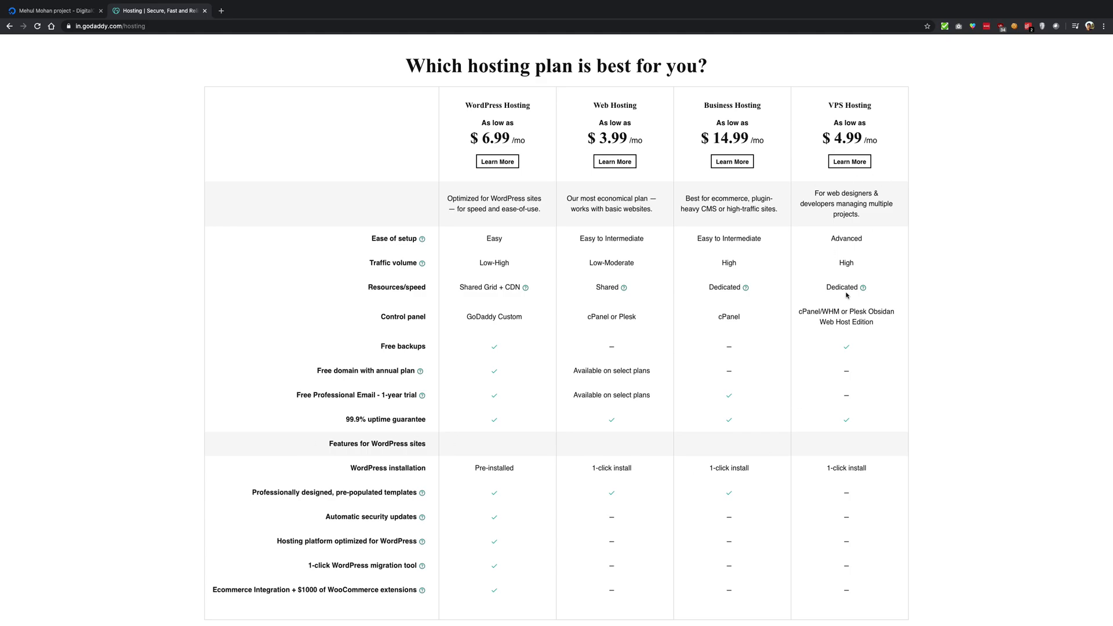
pyautogui.scroll(-3)
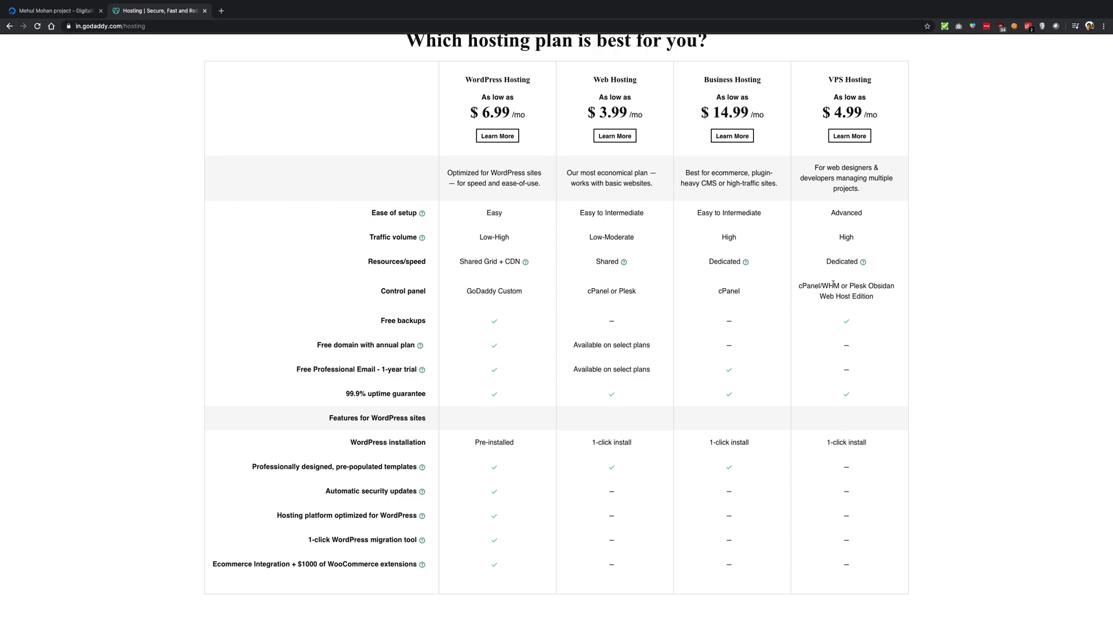
pyautogui.scroll(-3)
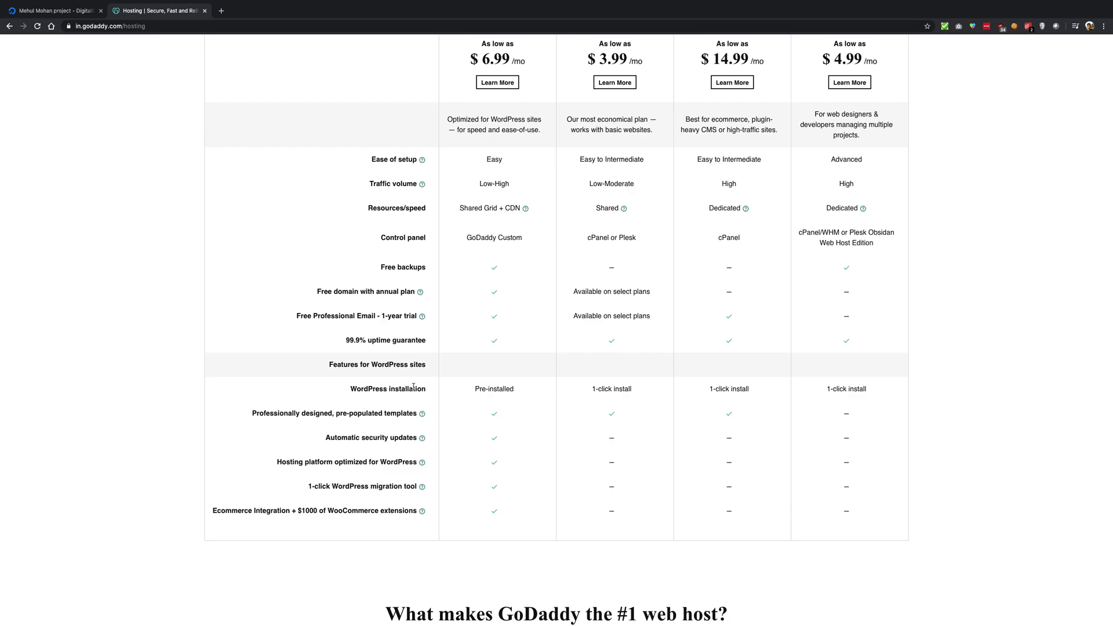
pyautogui.moveTo(640, 394)
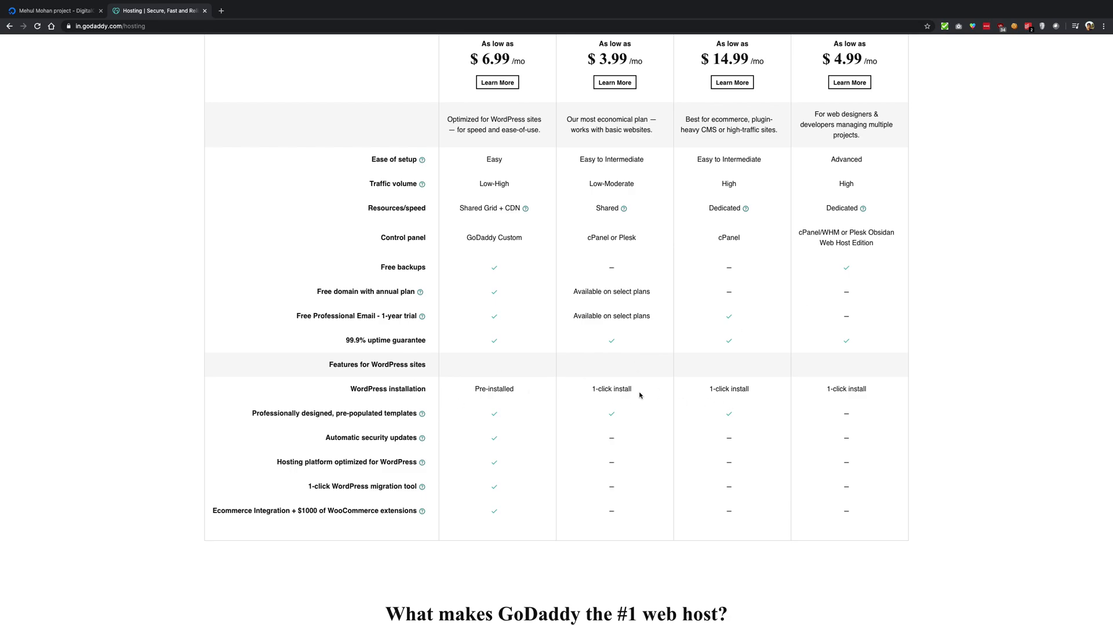
pyautogui.scroll(3)
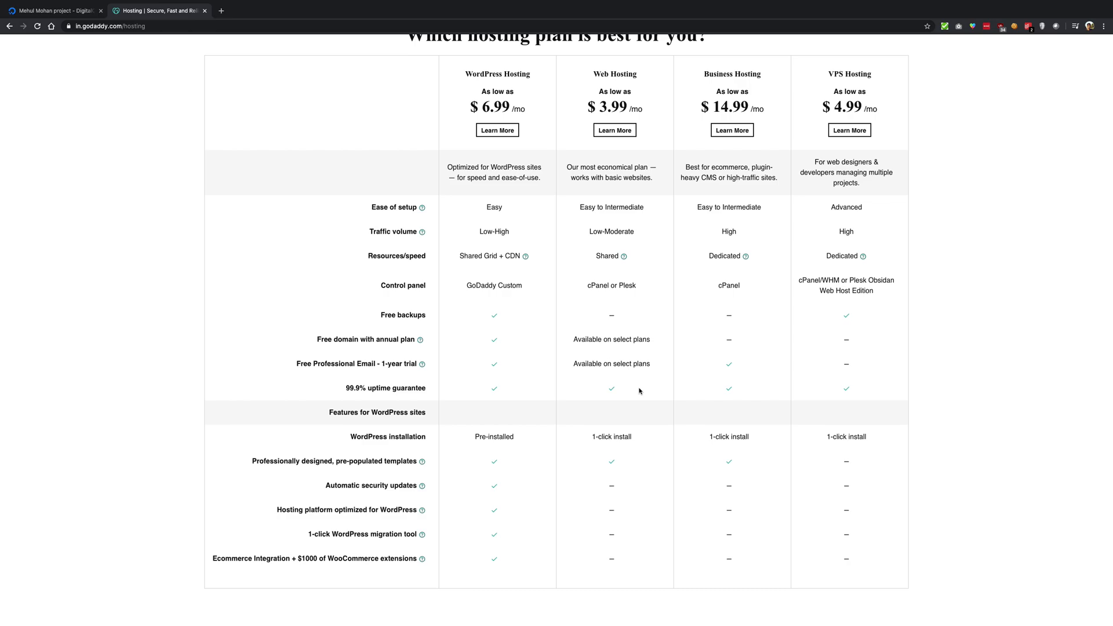
pyautogui.scroll(-3)
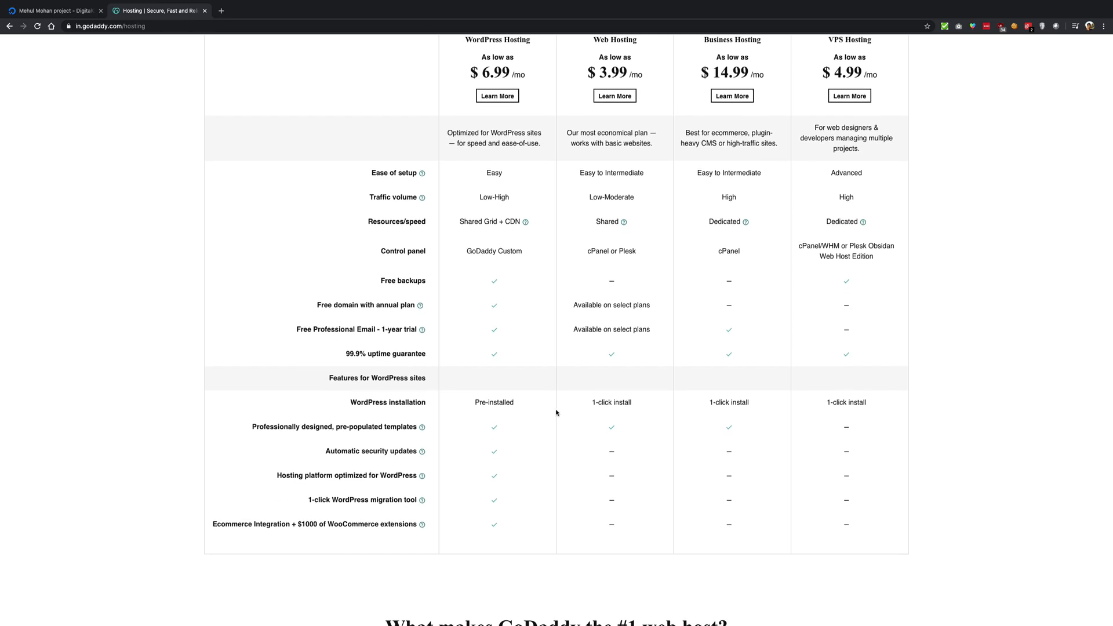
# Step: Zoom the browser to 150% and scroll through the table rows, returning to the plan prices at its top
pyautogui.press('ctrl+plus')
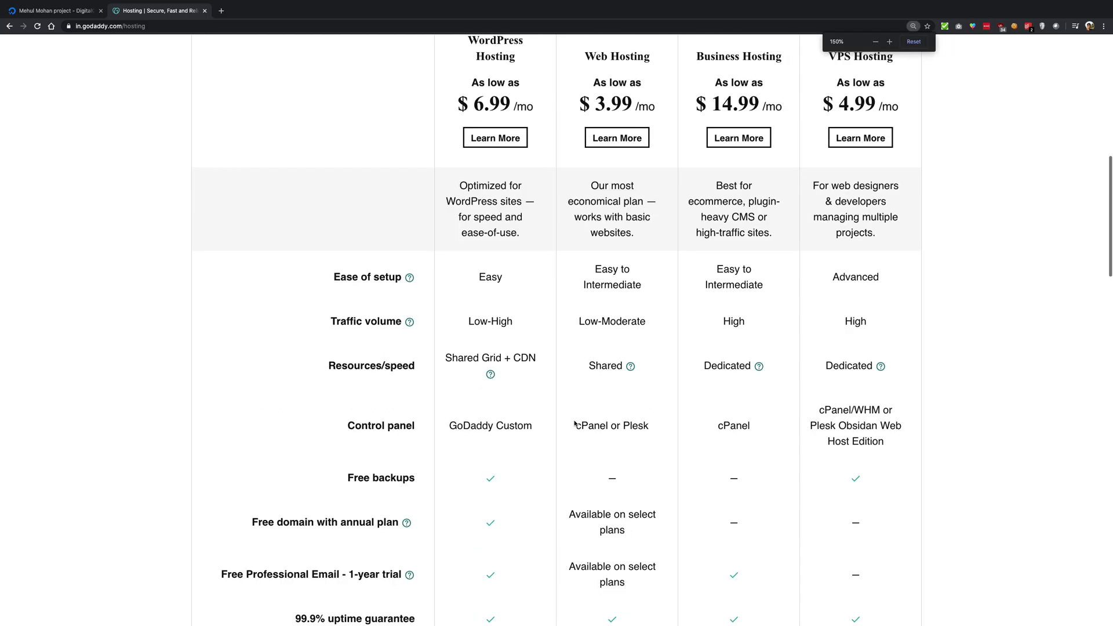
pyautogui.scroll(-3)
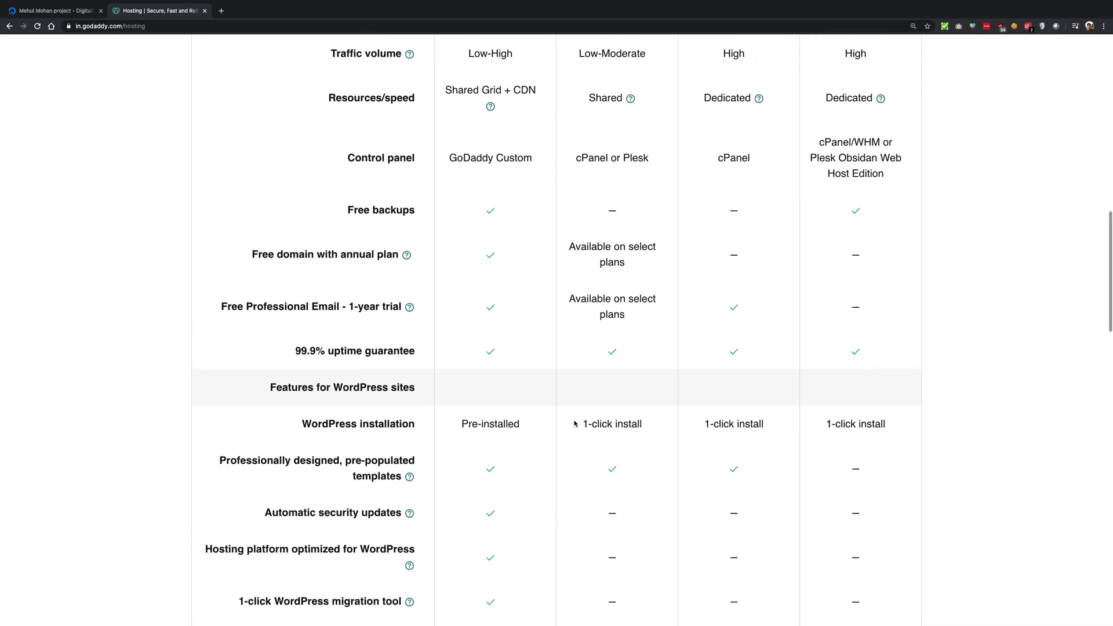
pyautogui.scroll(-3)
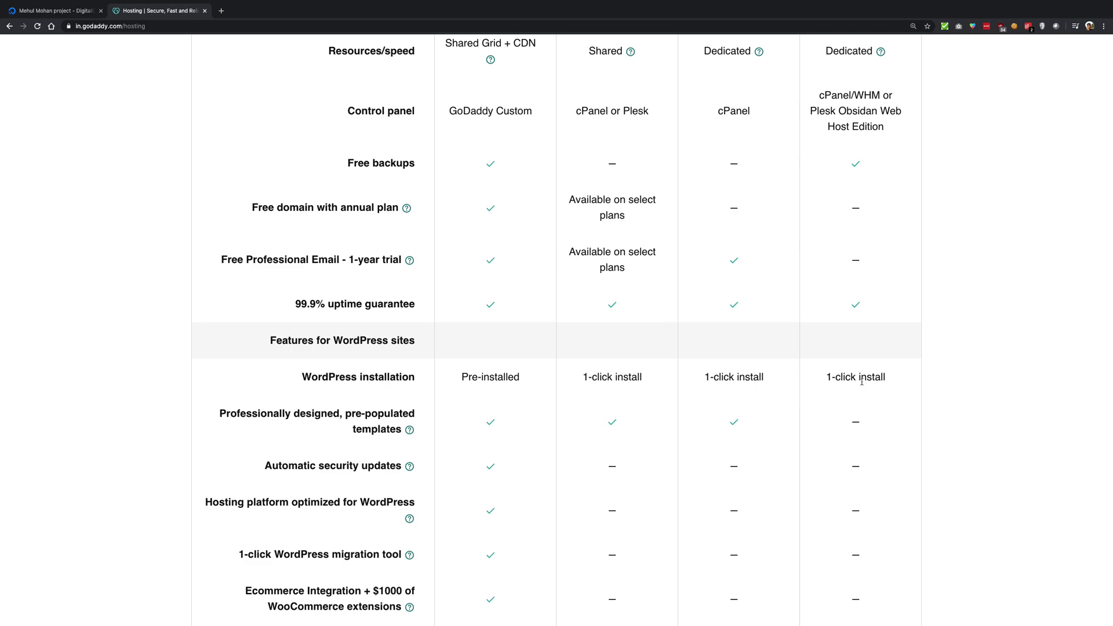
pyautogui.scroll(3)
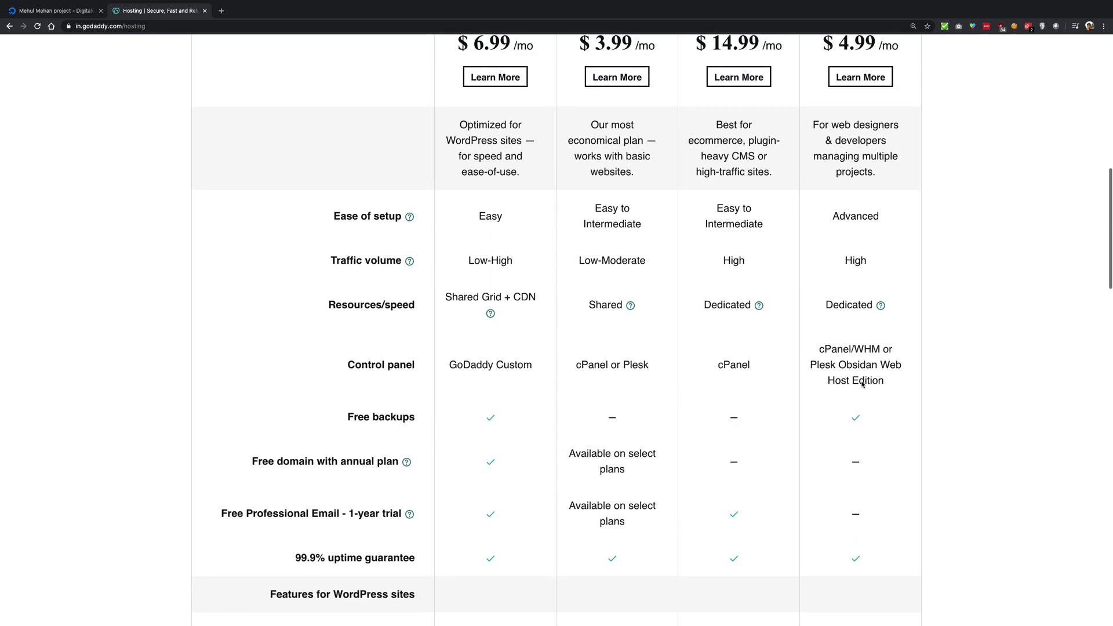
pyautogui.scroll(3)
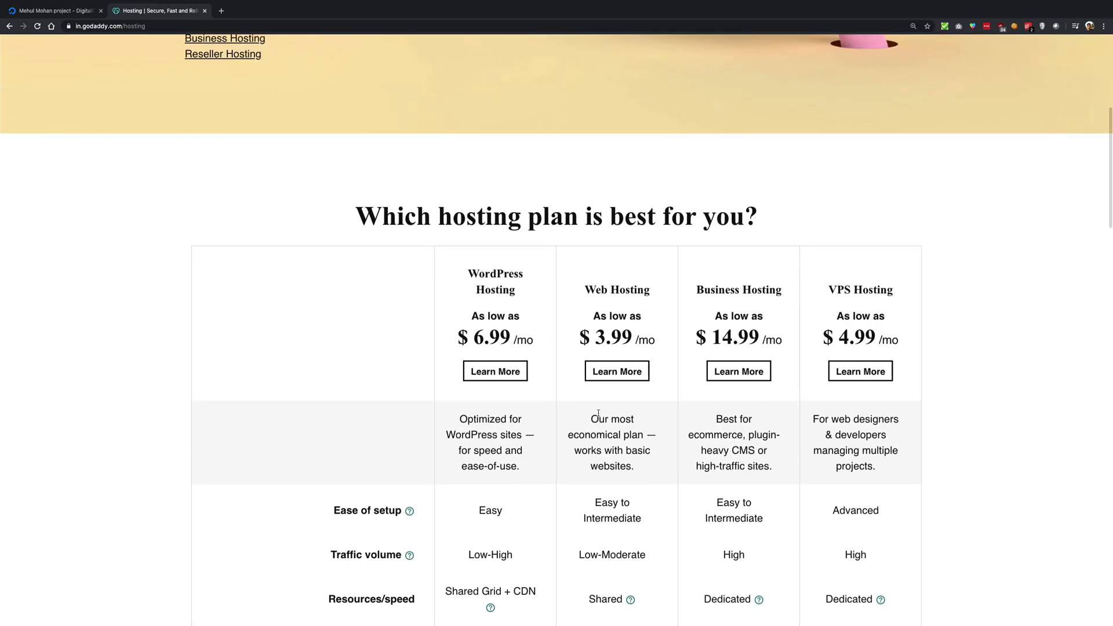
pyautogui.scroll(3)
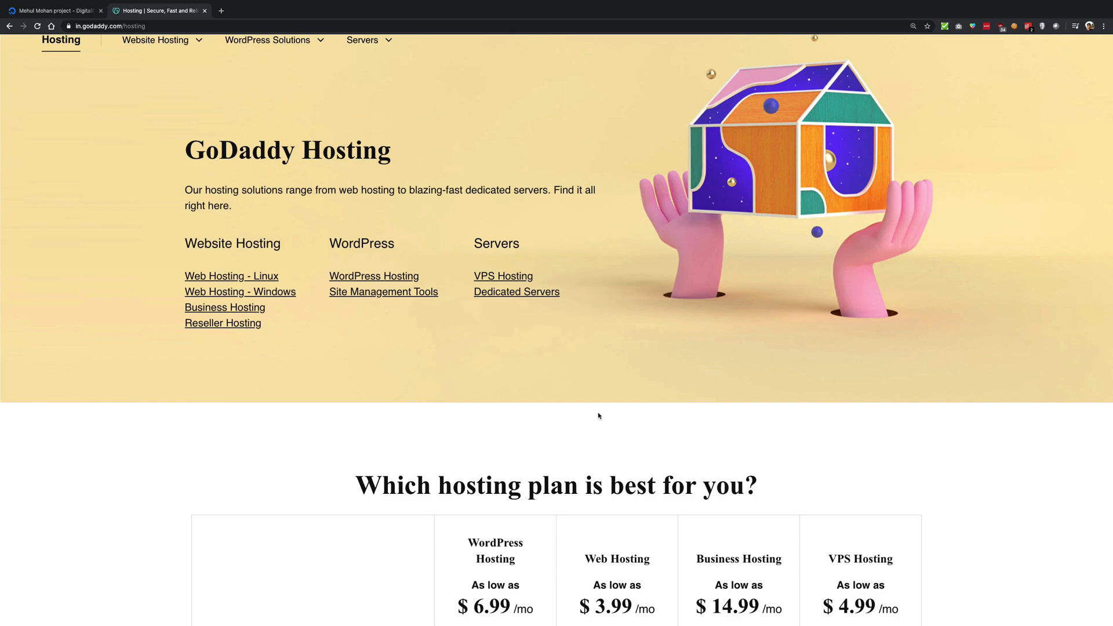
pyautogui.scroll(-3)
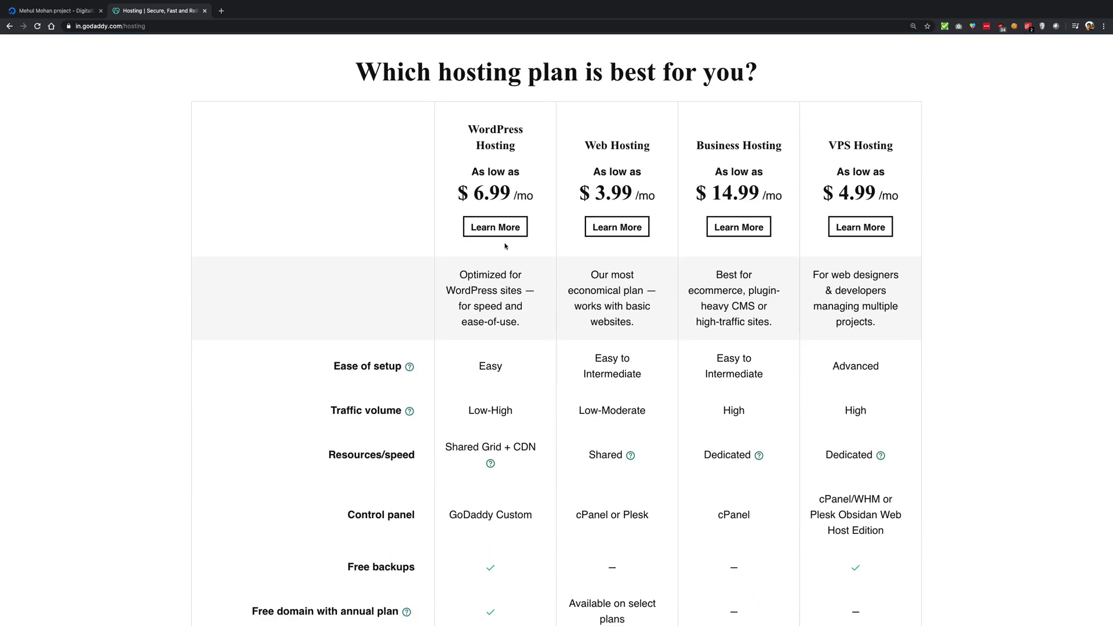
pyautogui.moveTo(511, 165)
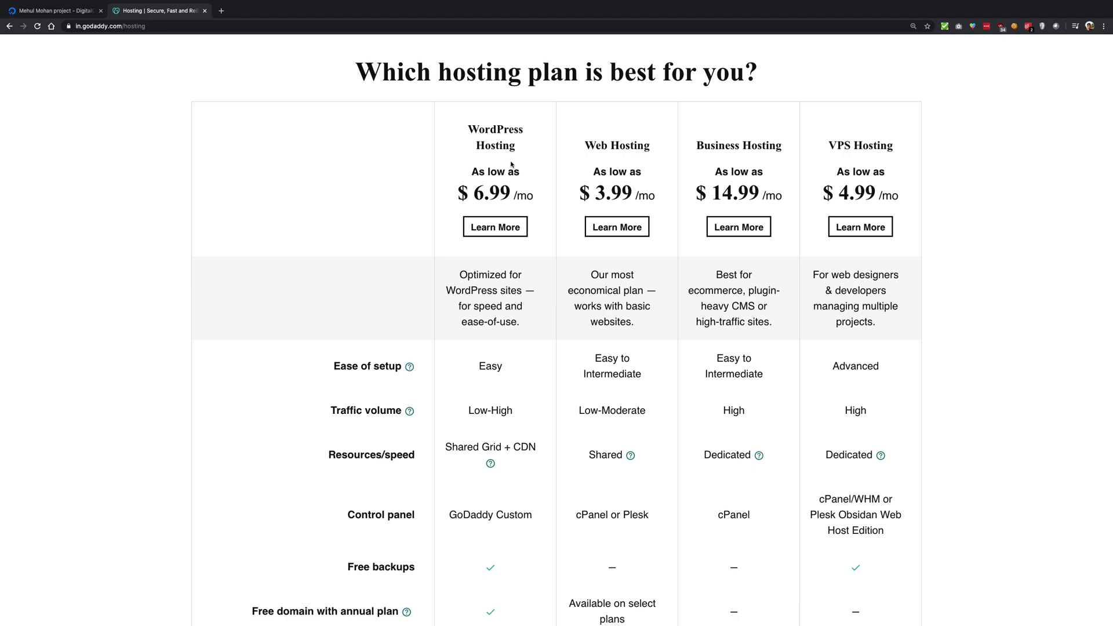
# Step: Highlight the WordPress Hosting price 6.99, then 'Shared Grid' in the resources row
pyautogui.doubleClick(491, 195)
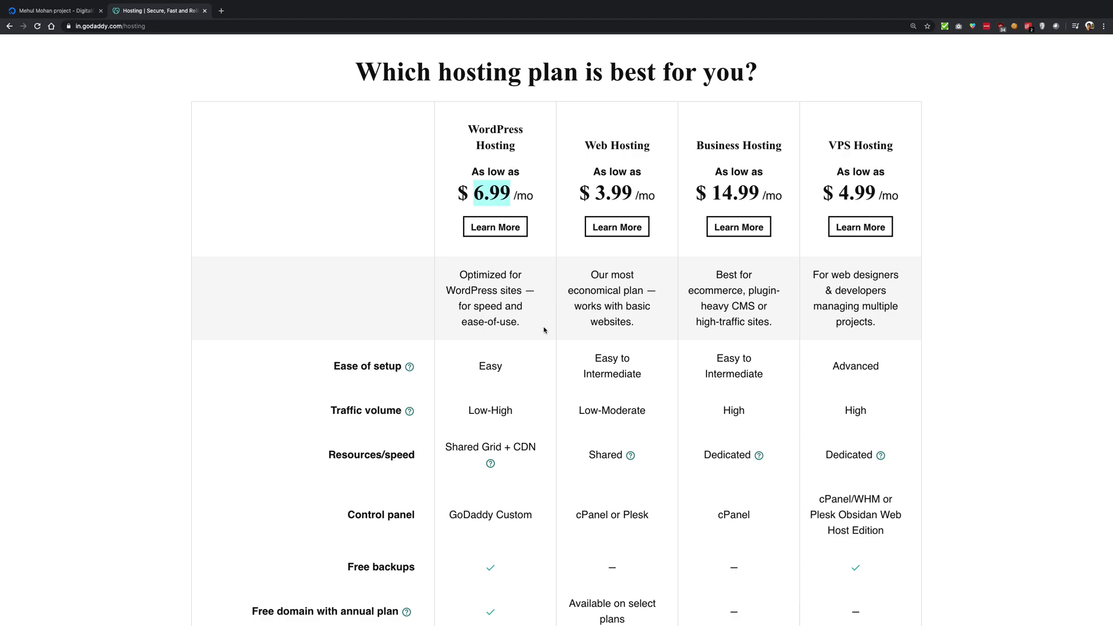
pyautogui.scroll(-3)
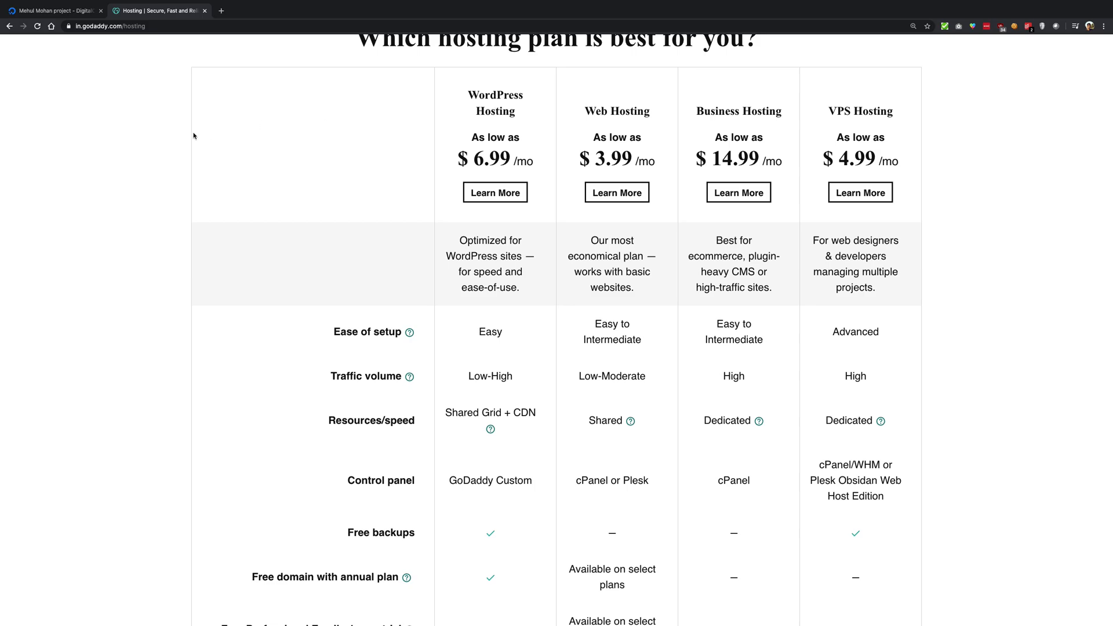
pyautogui.scroll(-3)
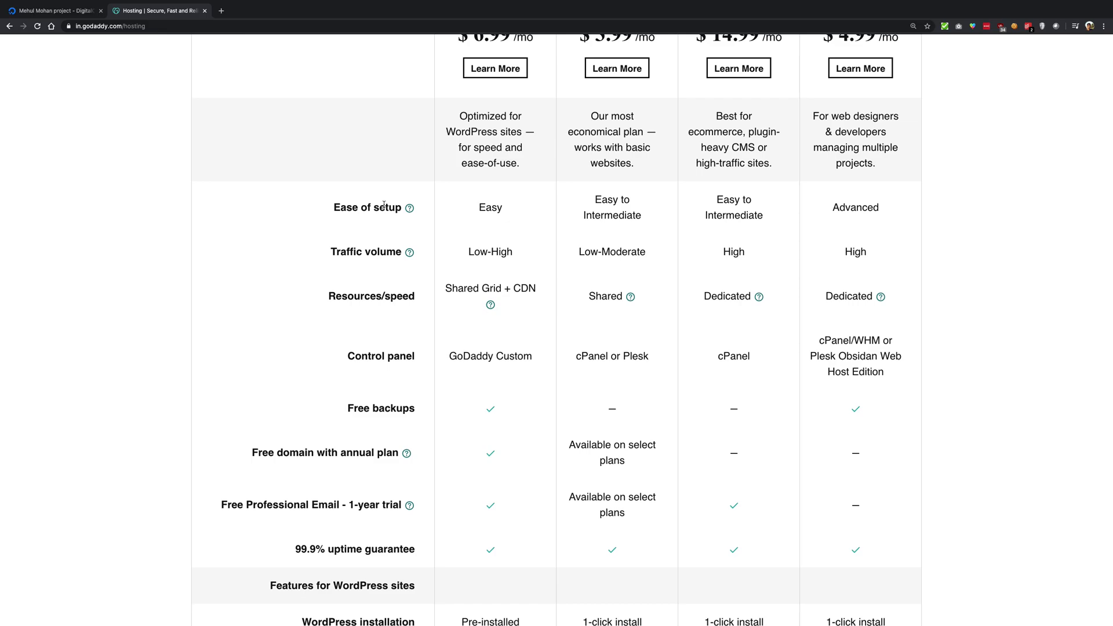
pyautogui.doubleClick(461, 289)
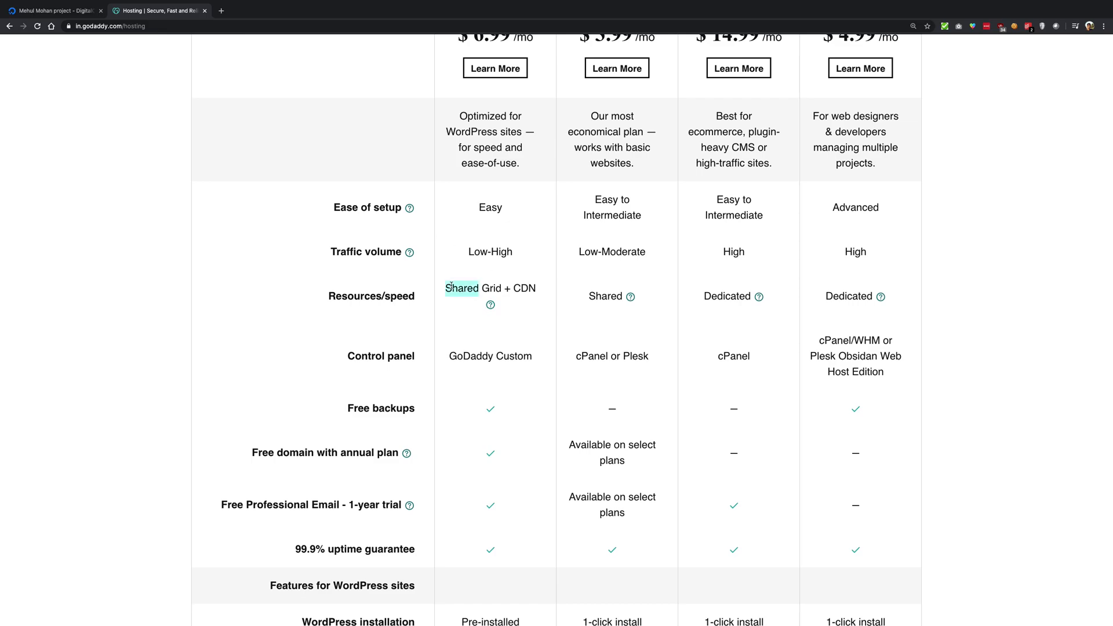
# Step: Scroll further down the table and highlight the 'Free backups' row label
pyautogui.scroll(-3)
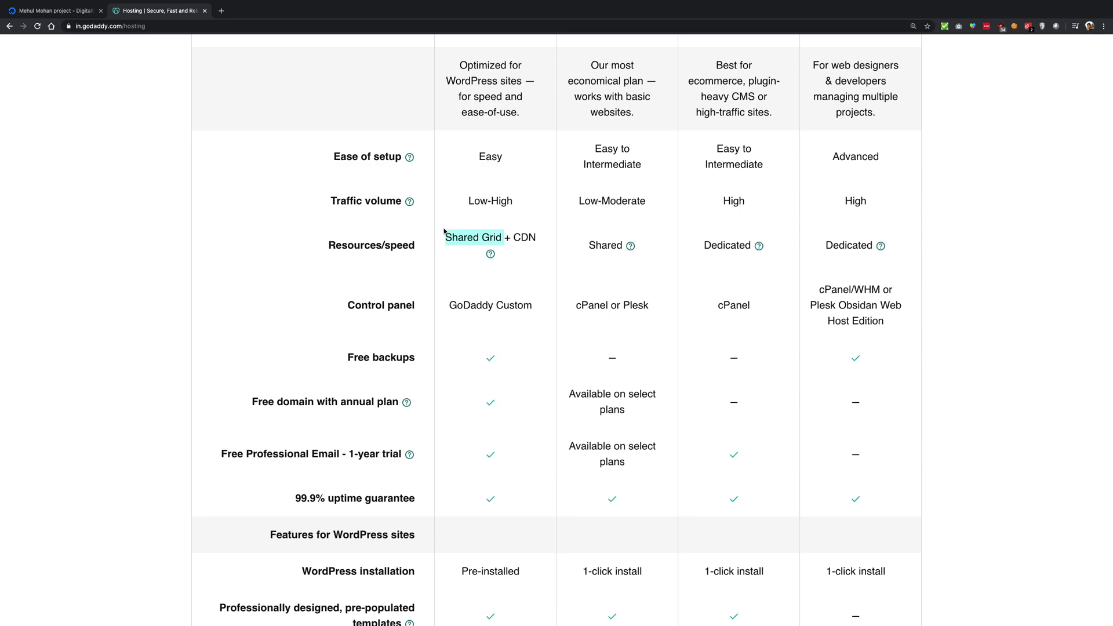
pyautogui.scroll(-3)
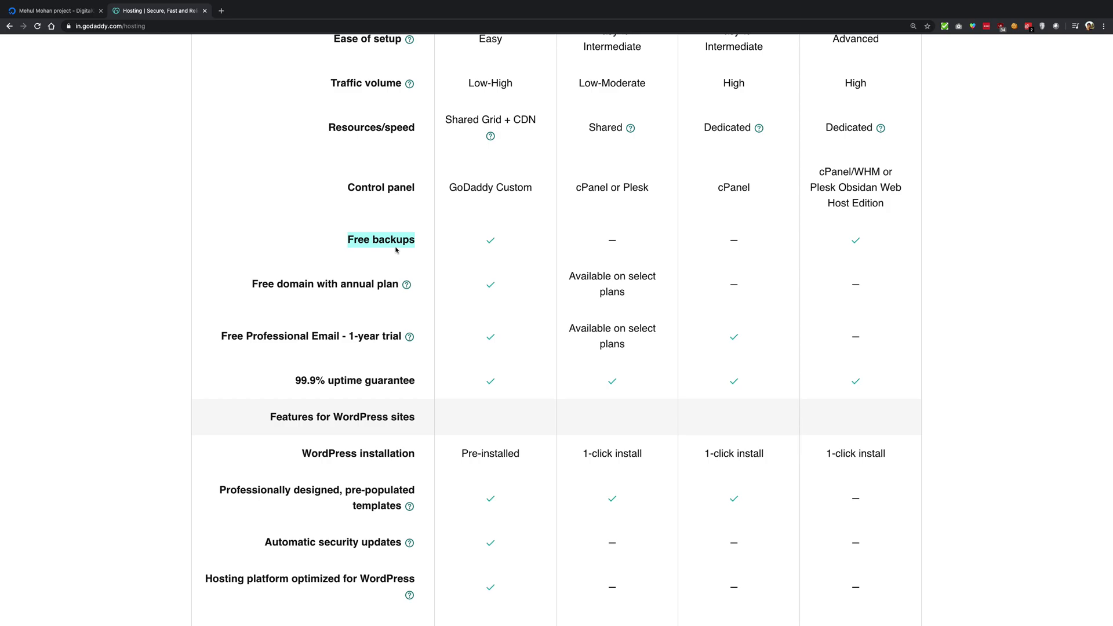
pyautogui.scroll(-3)
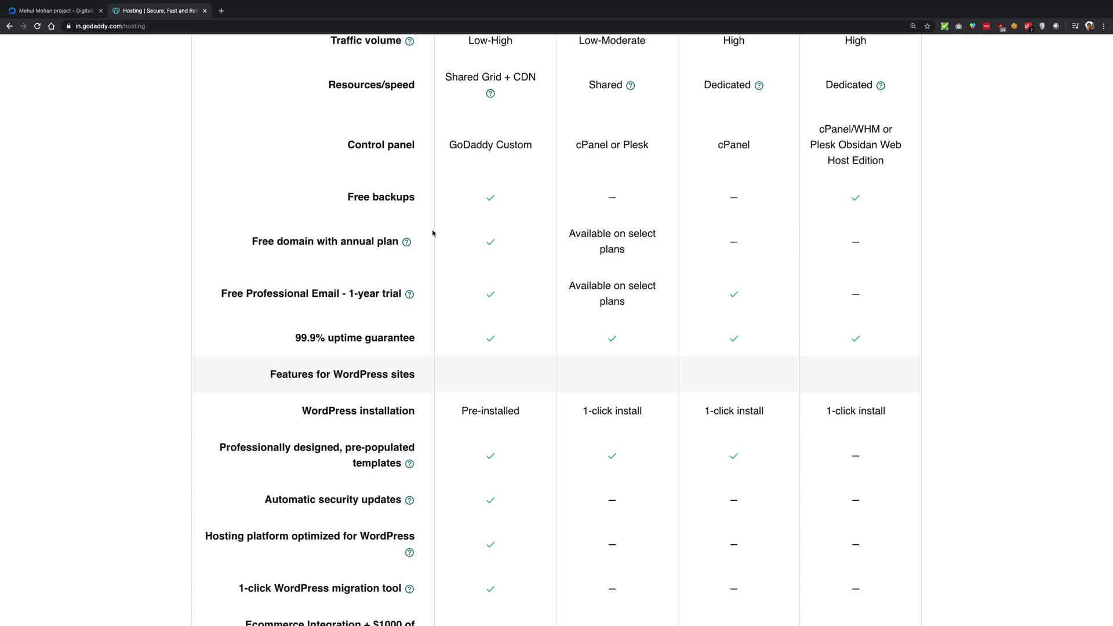
pyautogui.click(405, 241)
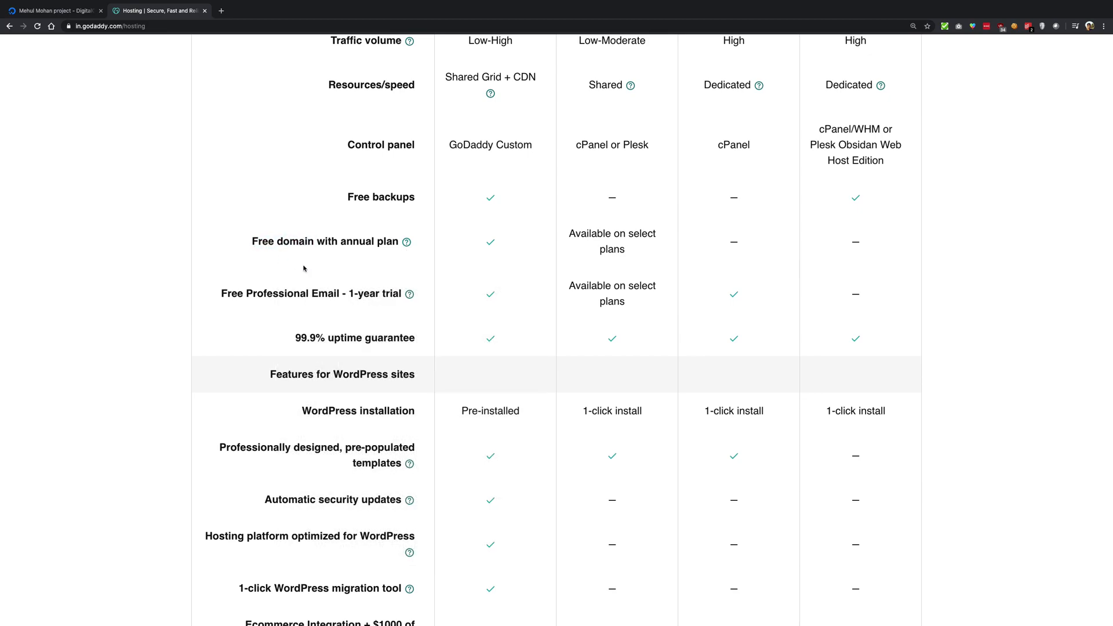
pyautogui.doubleClick(363, 241)
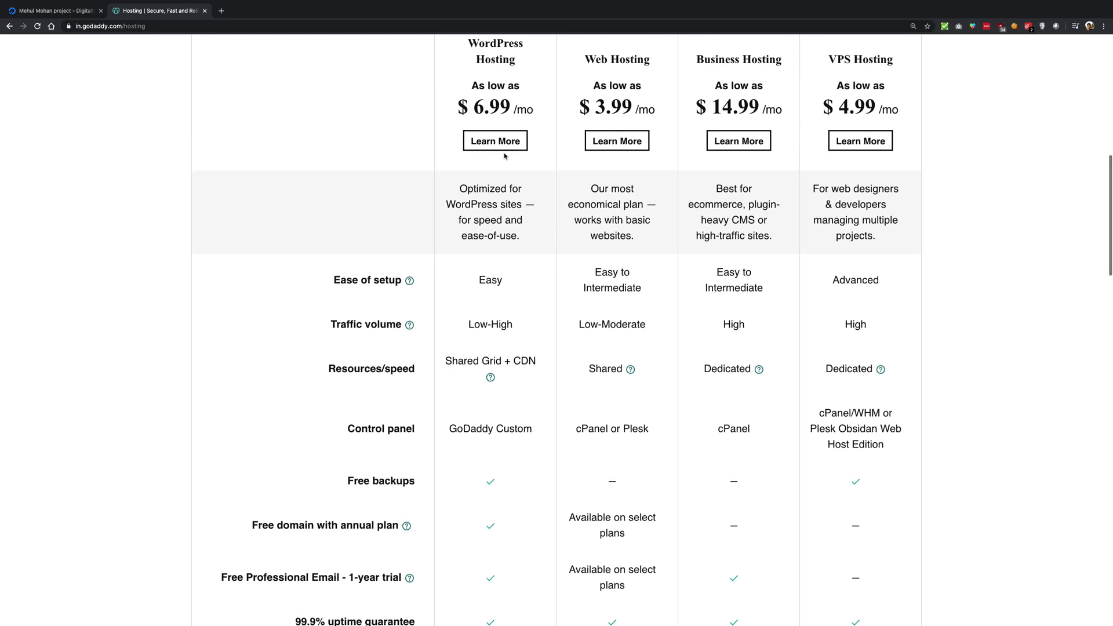
# Step: Highlight 'Free Professional Email' and review the remaining WordPress and ecommerce feature rows
pyautogui.scroll(-3)
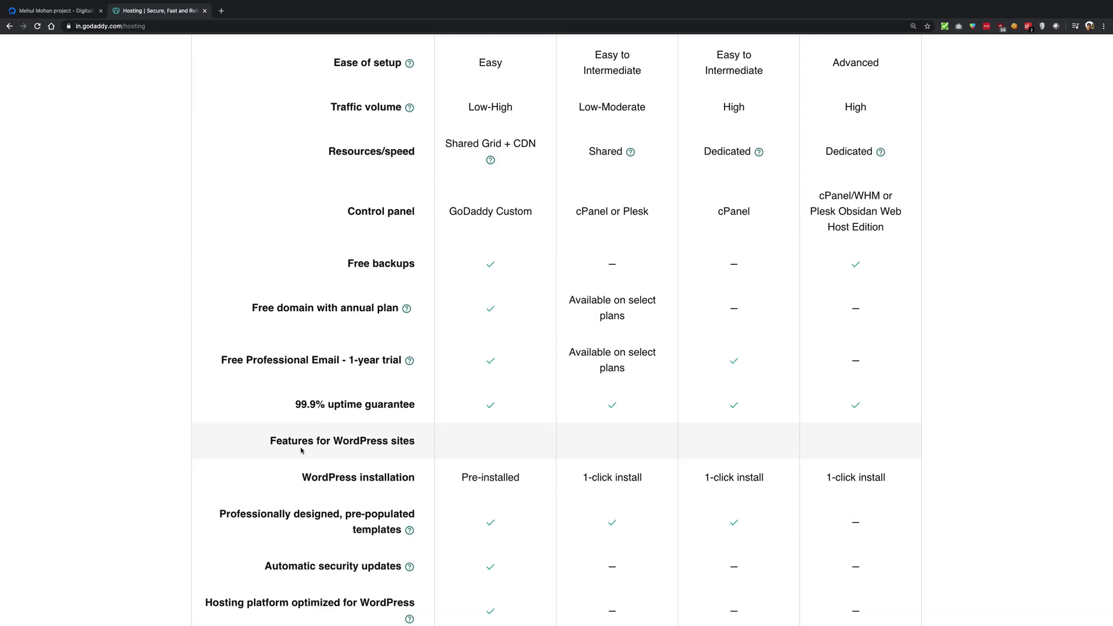
pyautogui.scroll(-3)
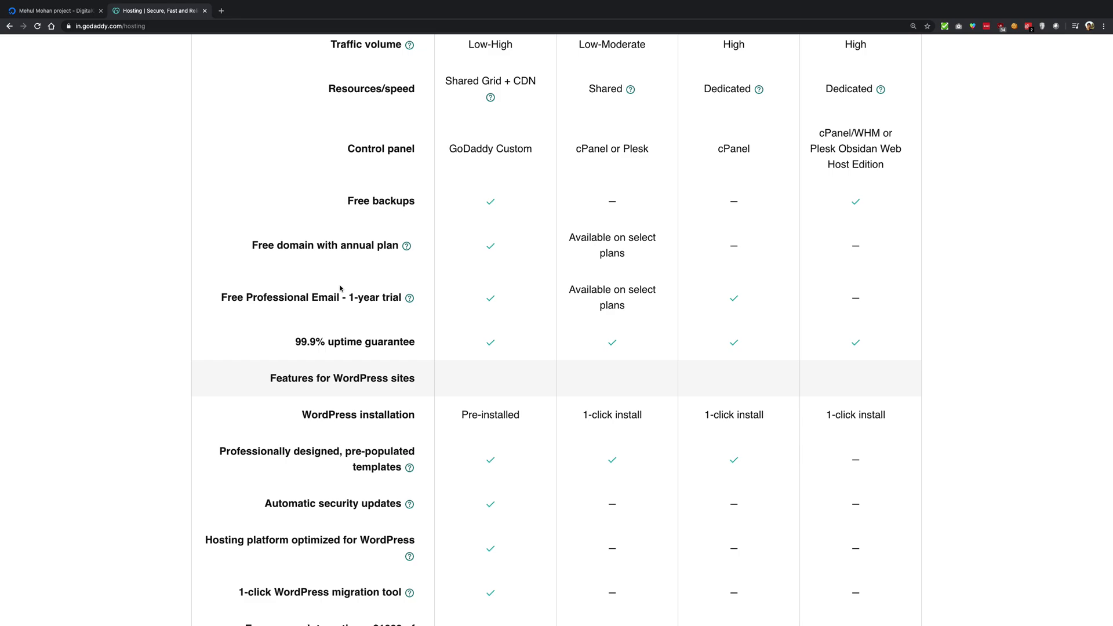
pyautogui.doubleClick(278, 297)
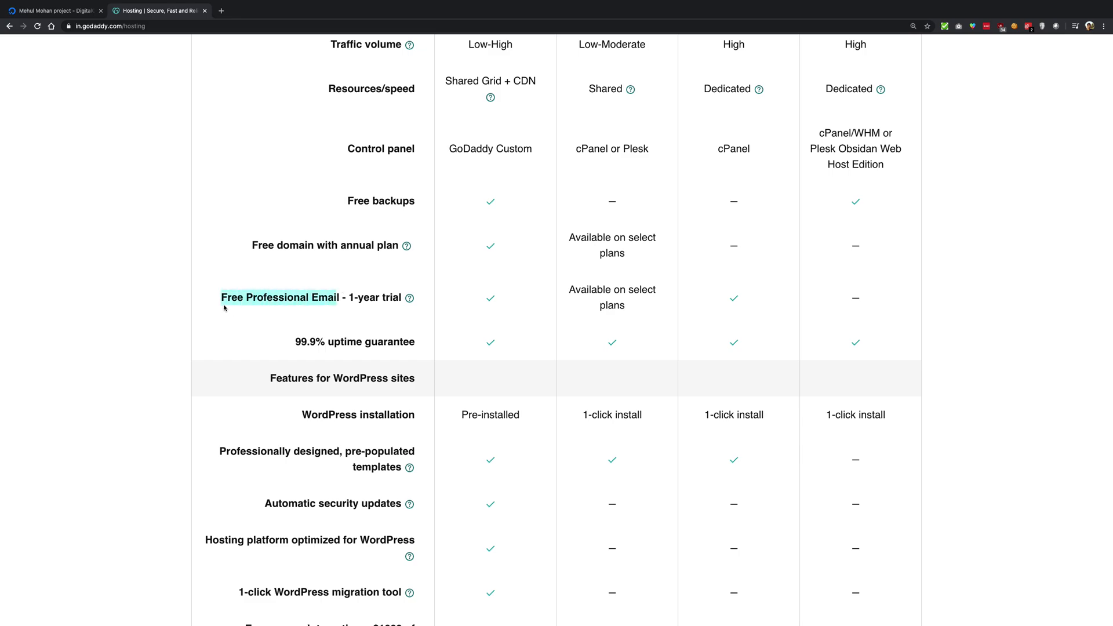
pyautogui.scroll(-3)
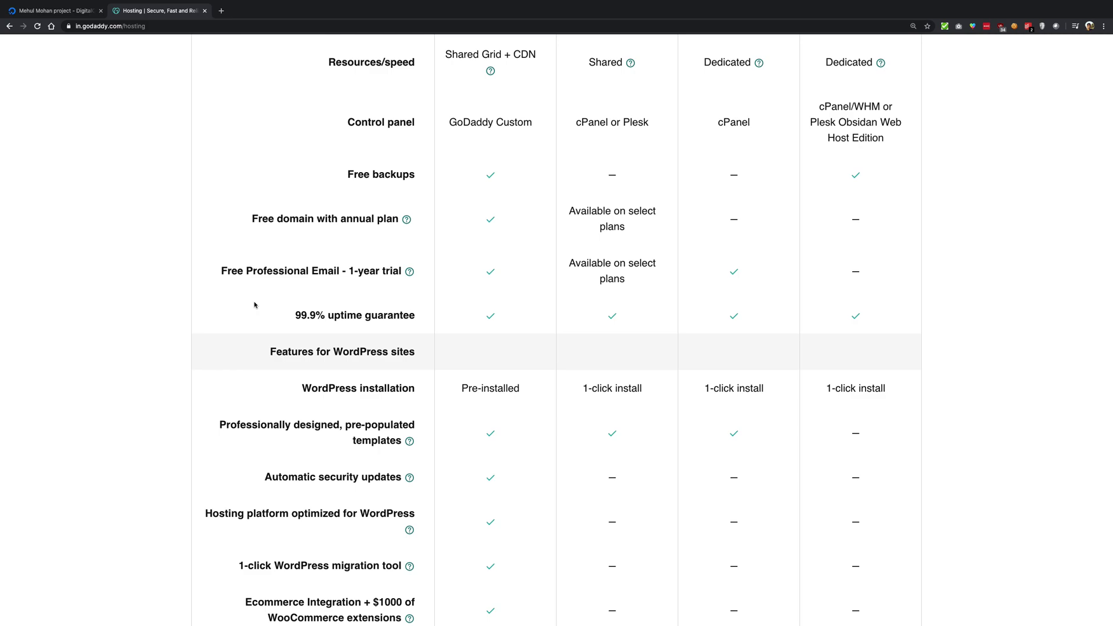
pyautogui.scroll(-3)
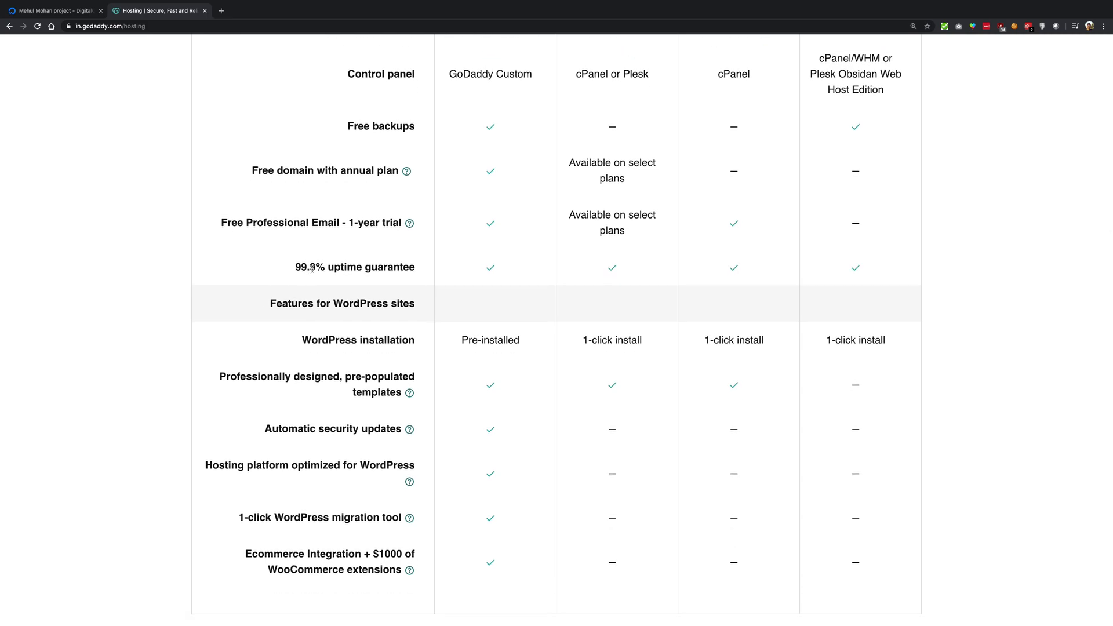
pyautogui.doubleClick(310, 266)
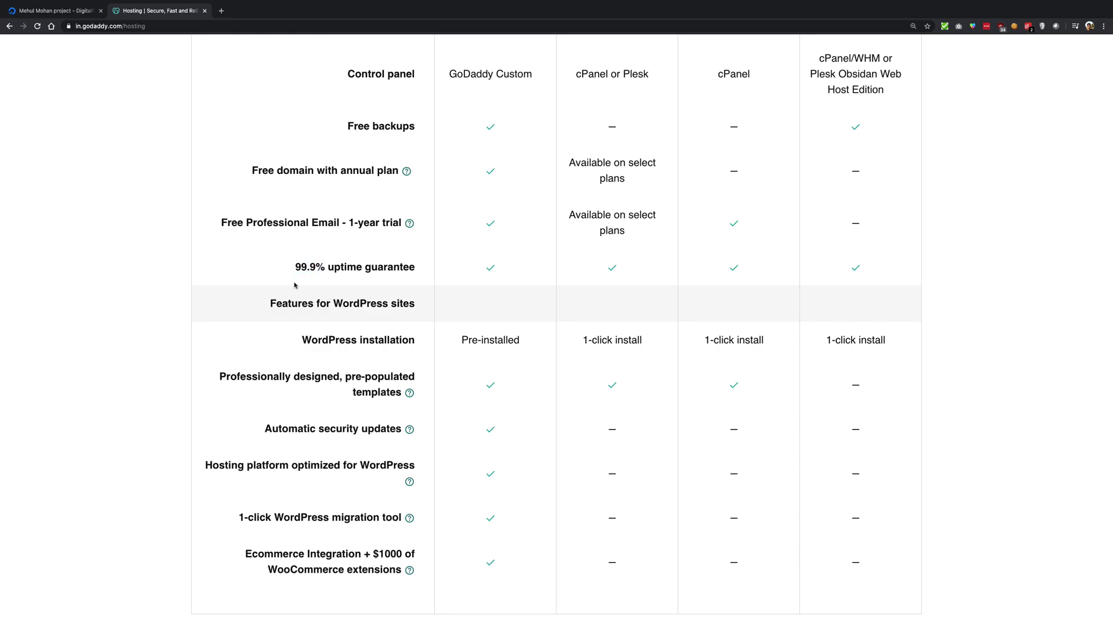
pyautogui.moveTo(379, 282)
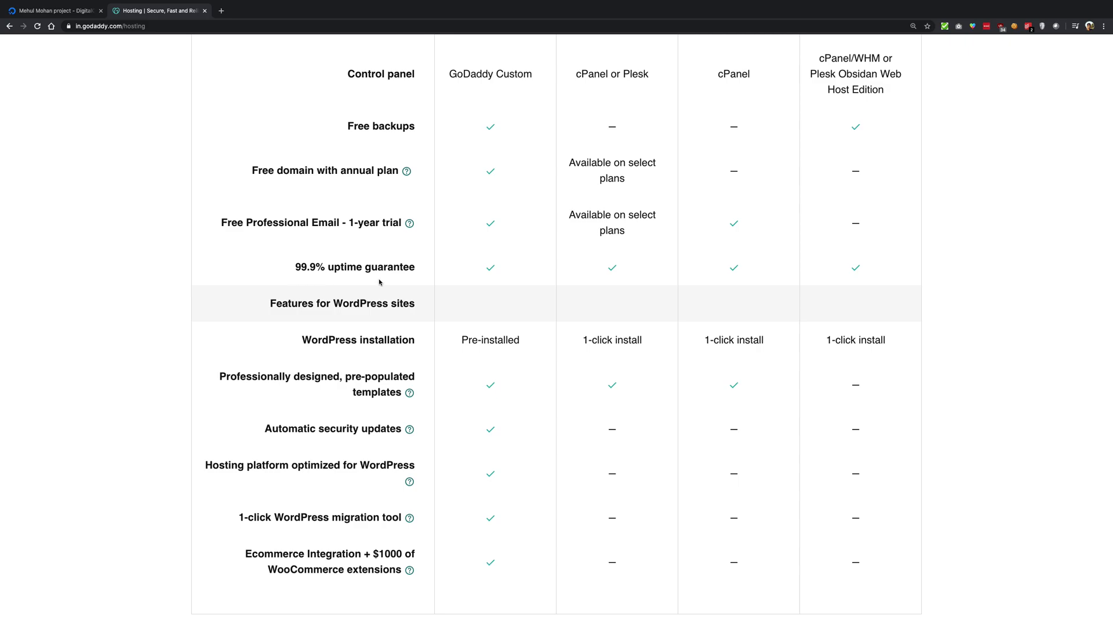
# Step: Scroll to the table's end and back toward the top with the plan prices
pyautogui.scroll(-3)
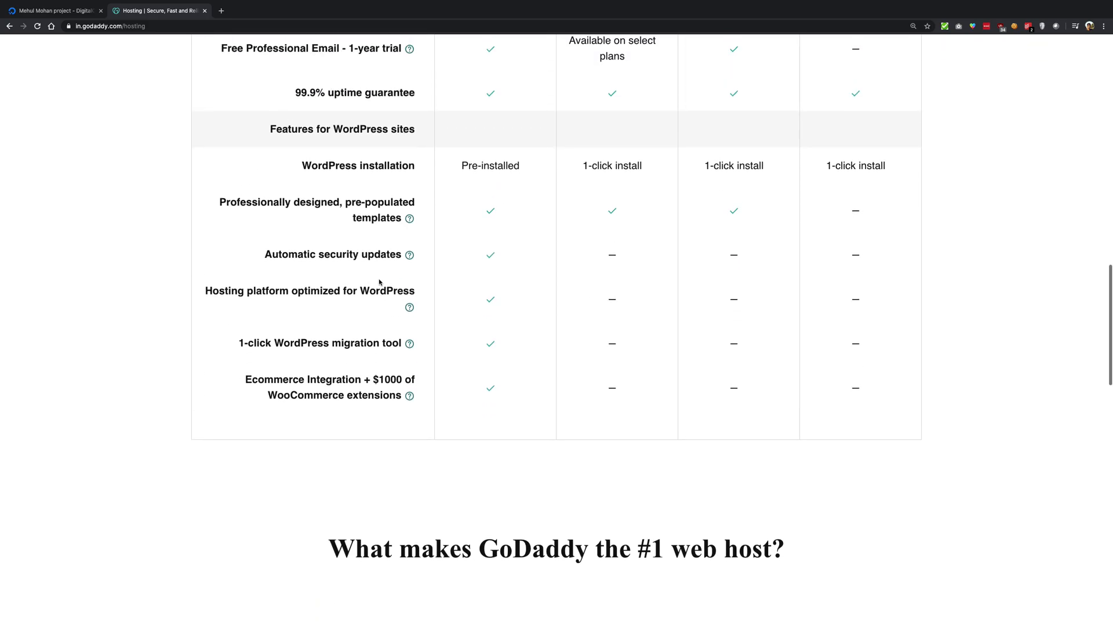
pyautogui.scroll(3)
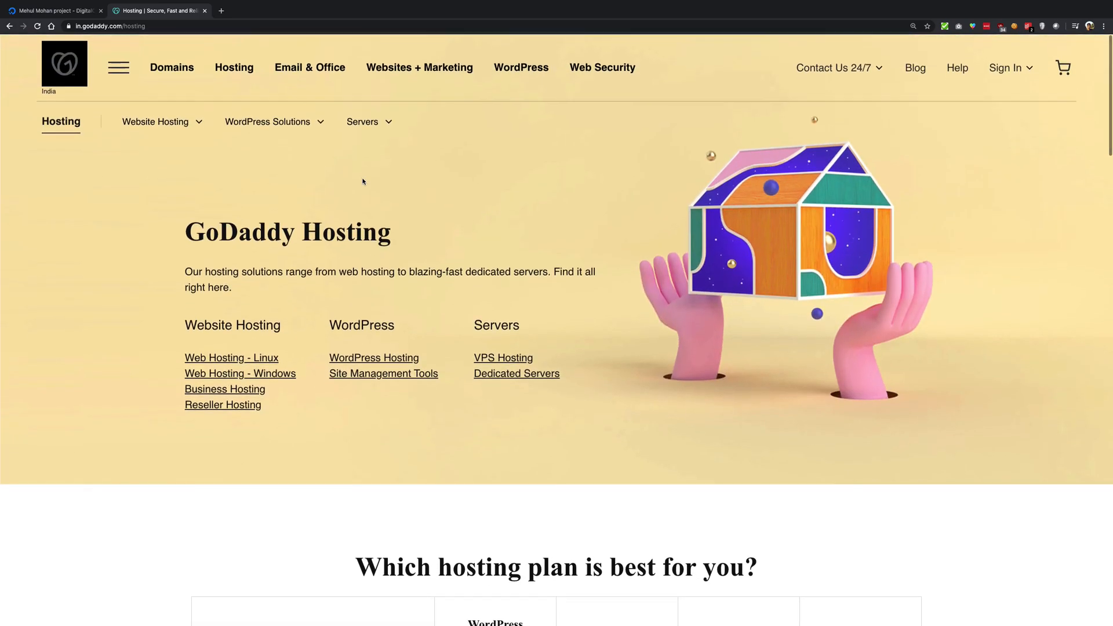
pyautogui.scroll(-3)
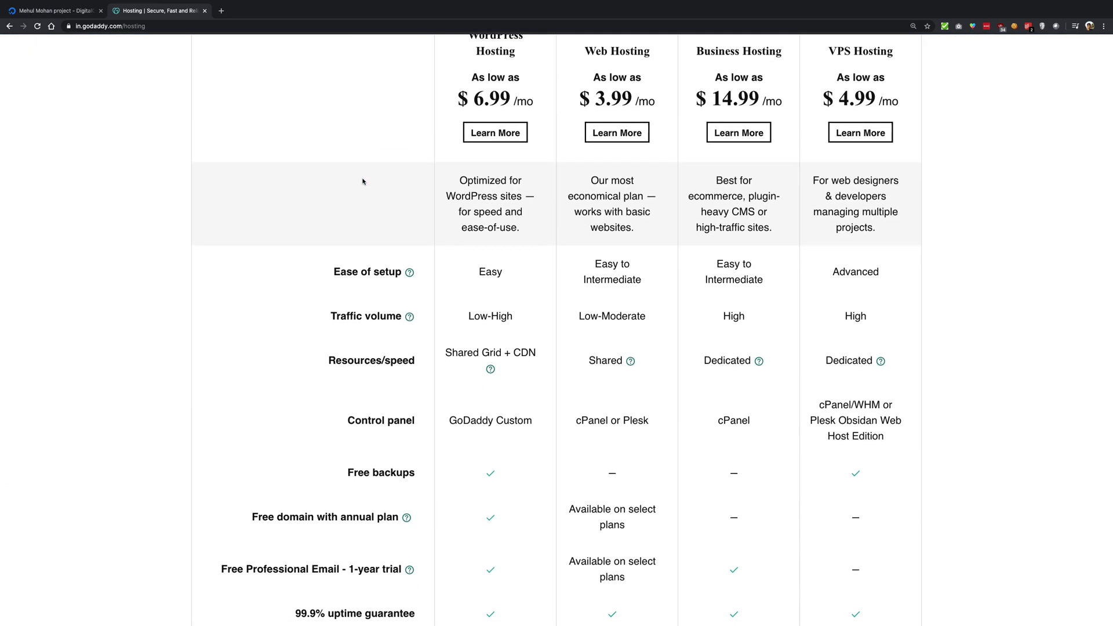